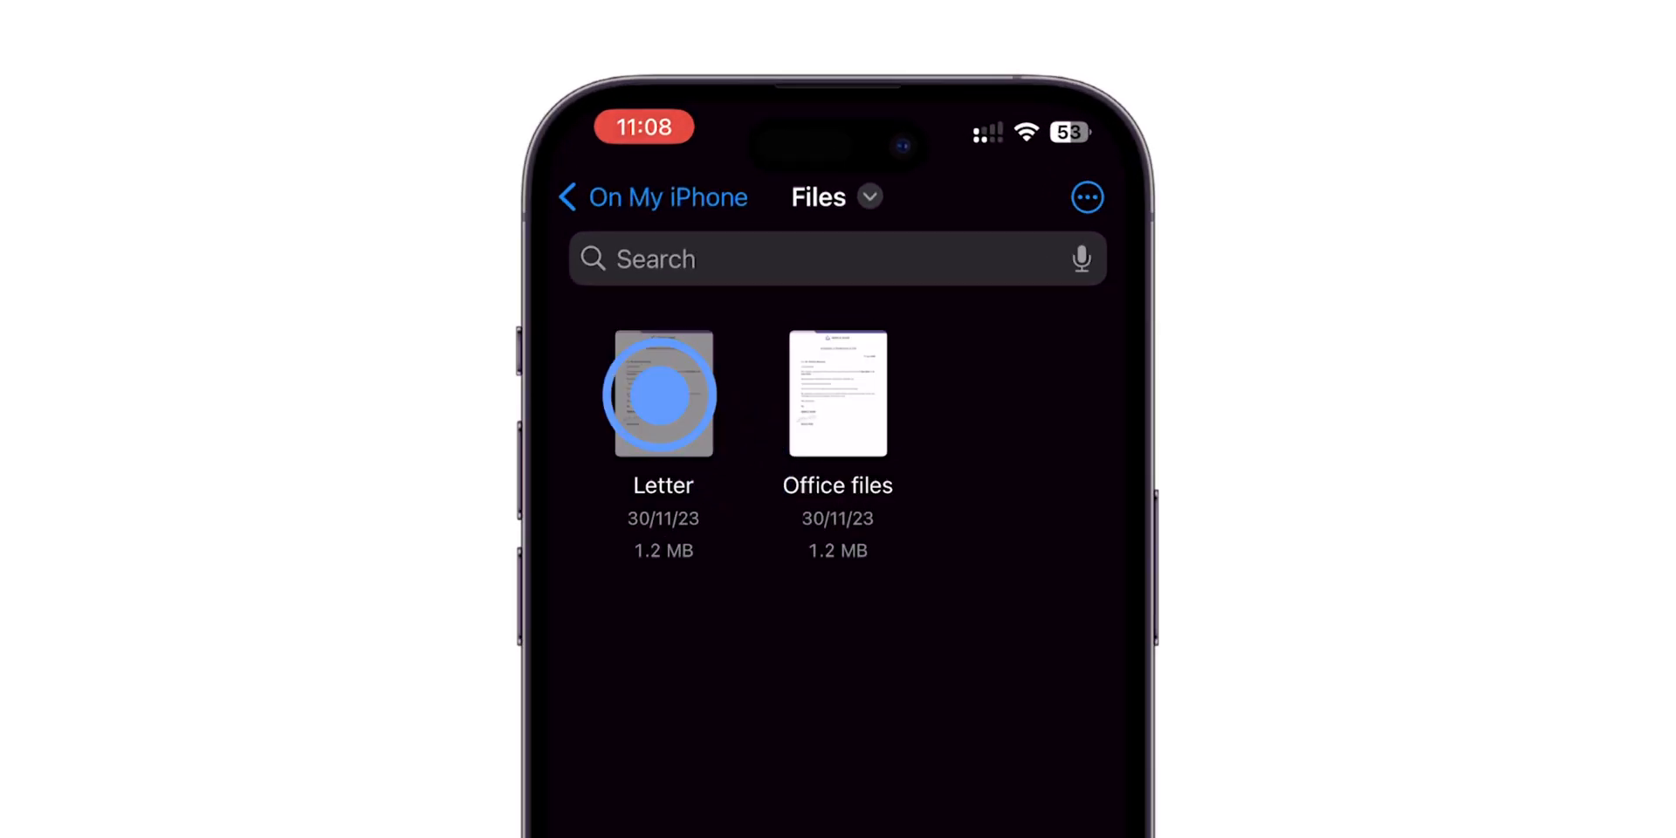
Step: Share the Letter PDF to the Mac via AirDrop from its long-press menu
click(663, 396)
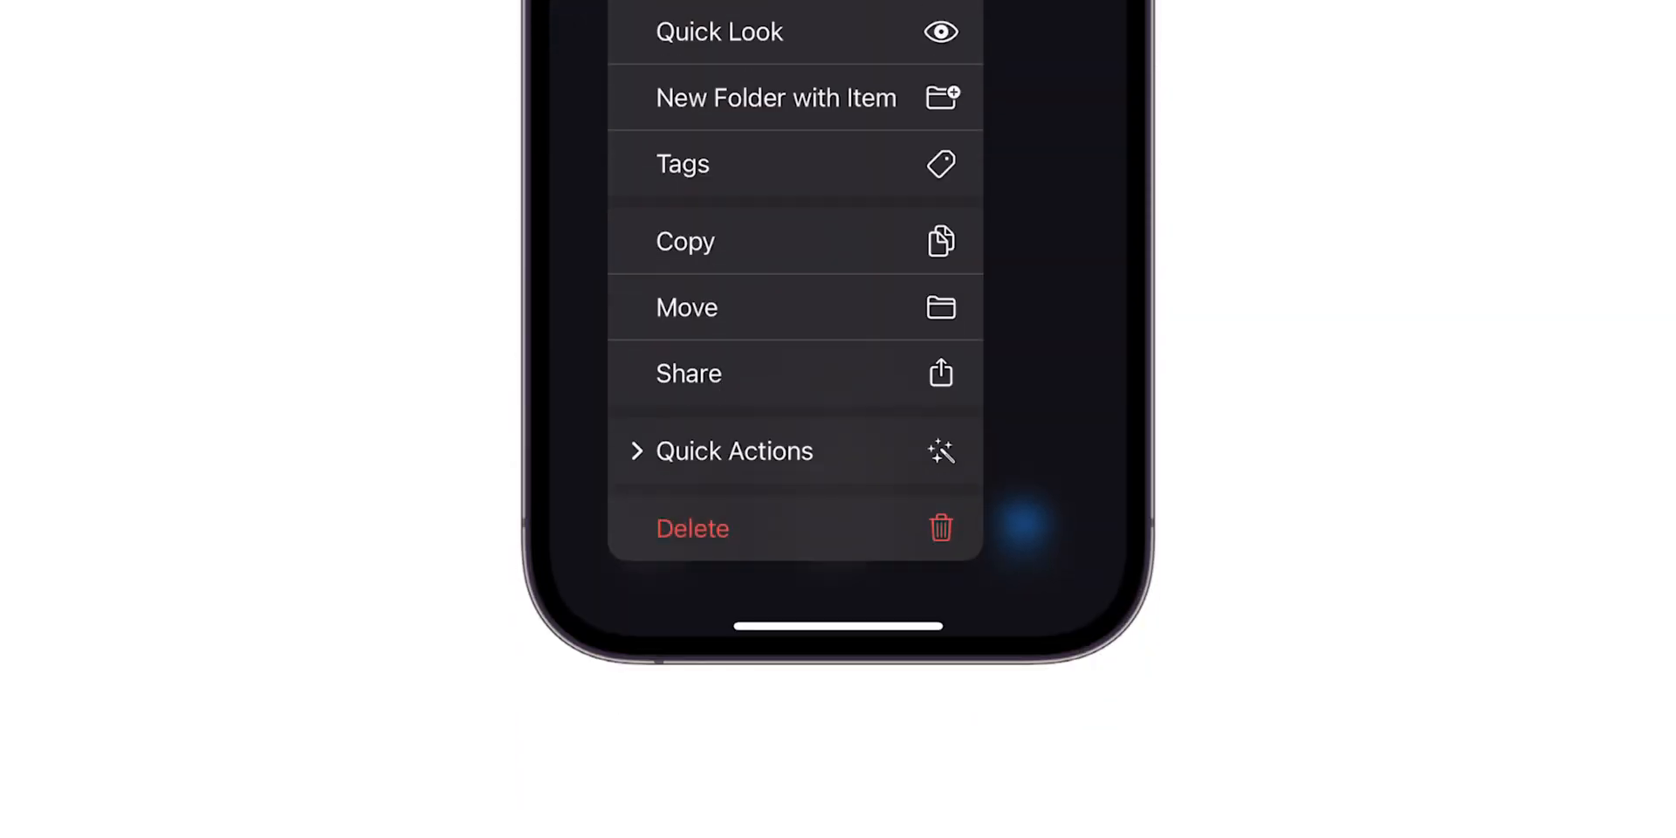
click(689, 373)
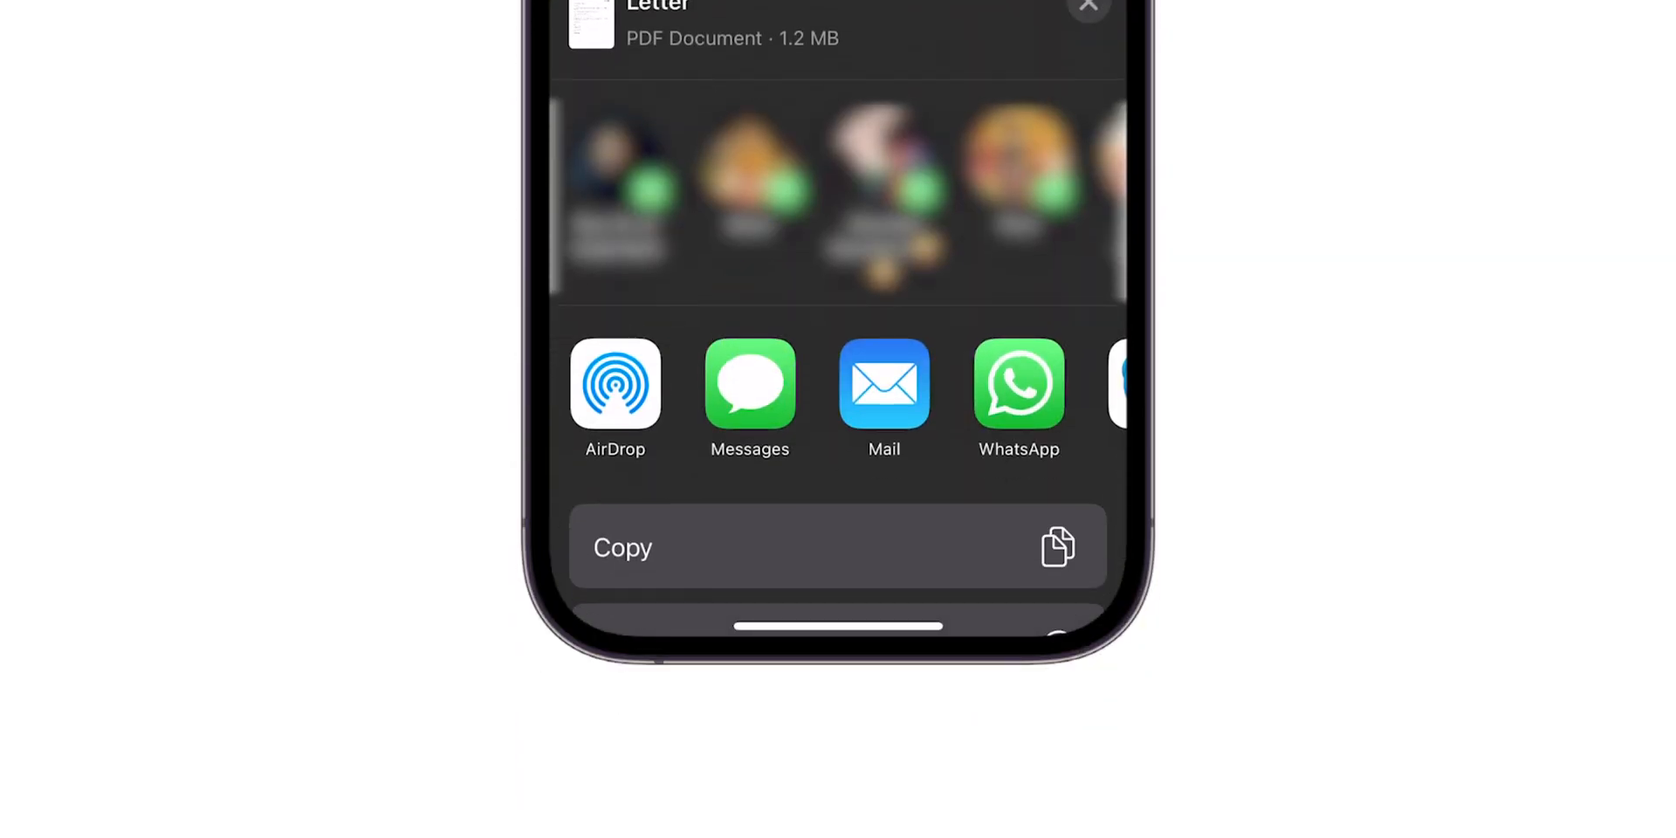
click(615, 385)
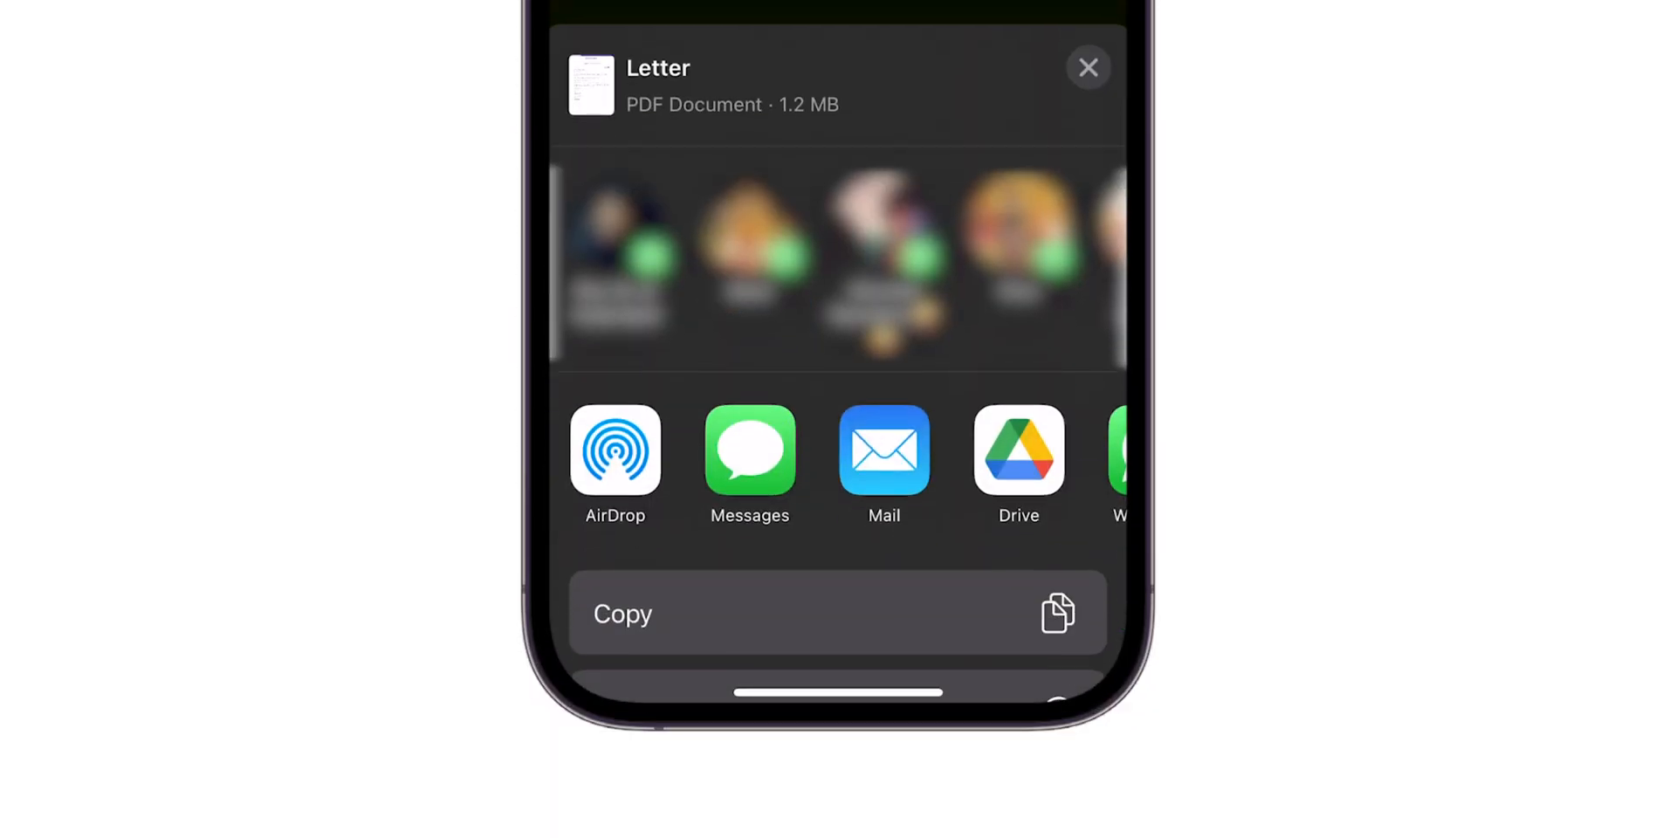
Step: Send Letter.pdf to Google Drive and start the upload
click(1017, 453)
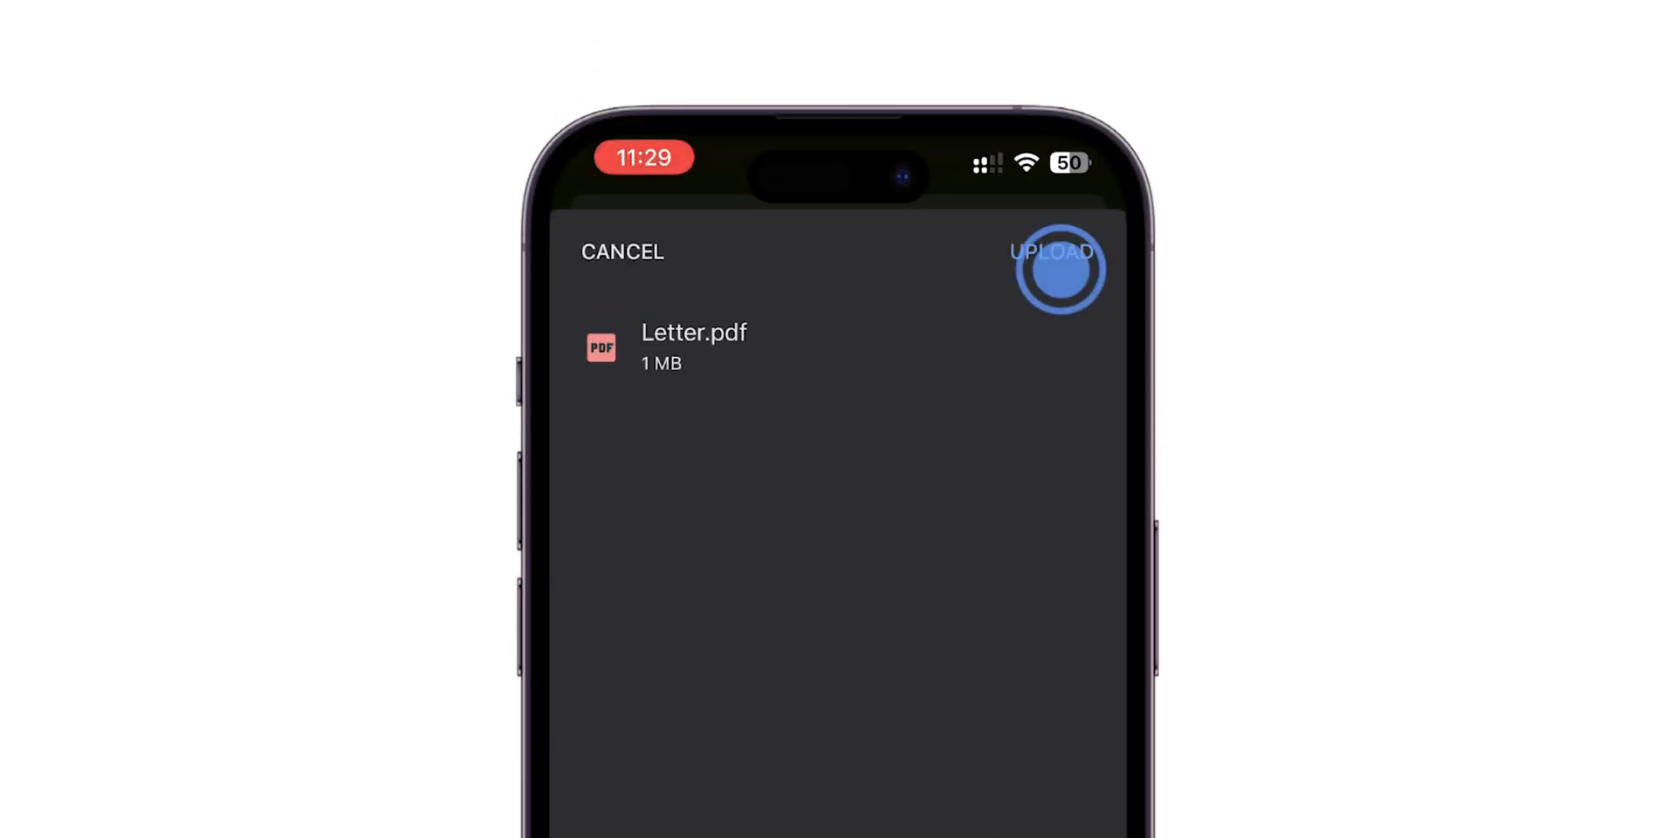
click(1059, 275)
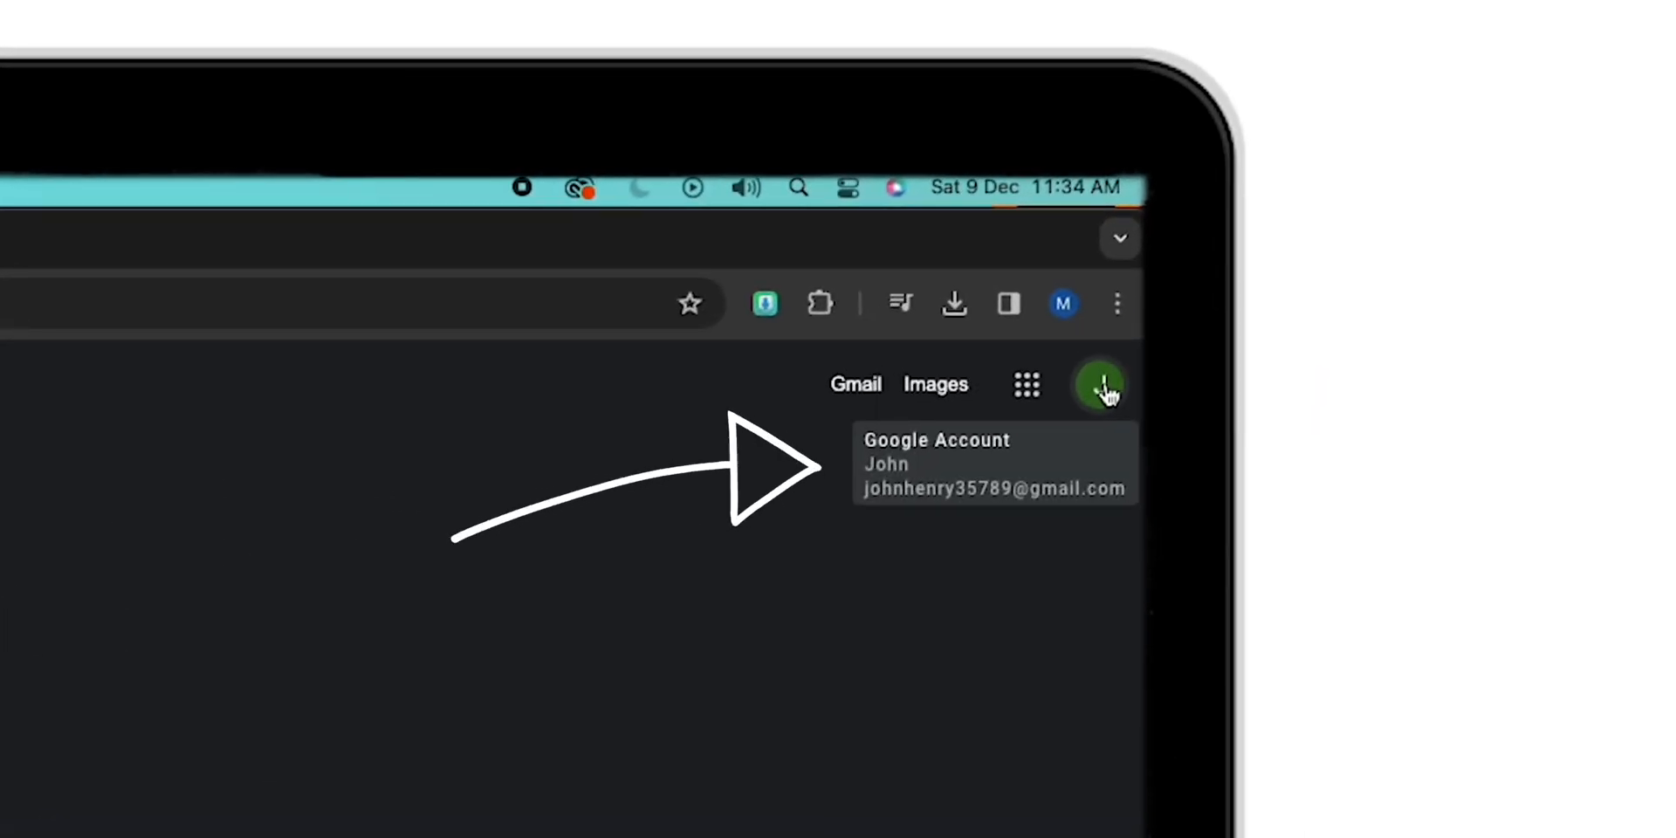
Step: Verify the signed-in Google account and find Letter.pdf in Drive's Home list
click(1027, 384)
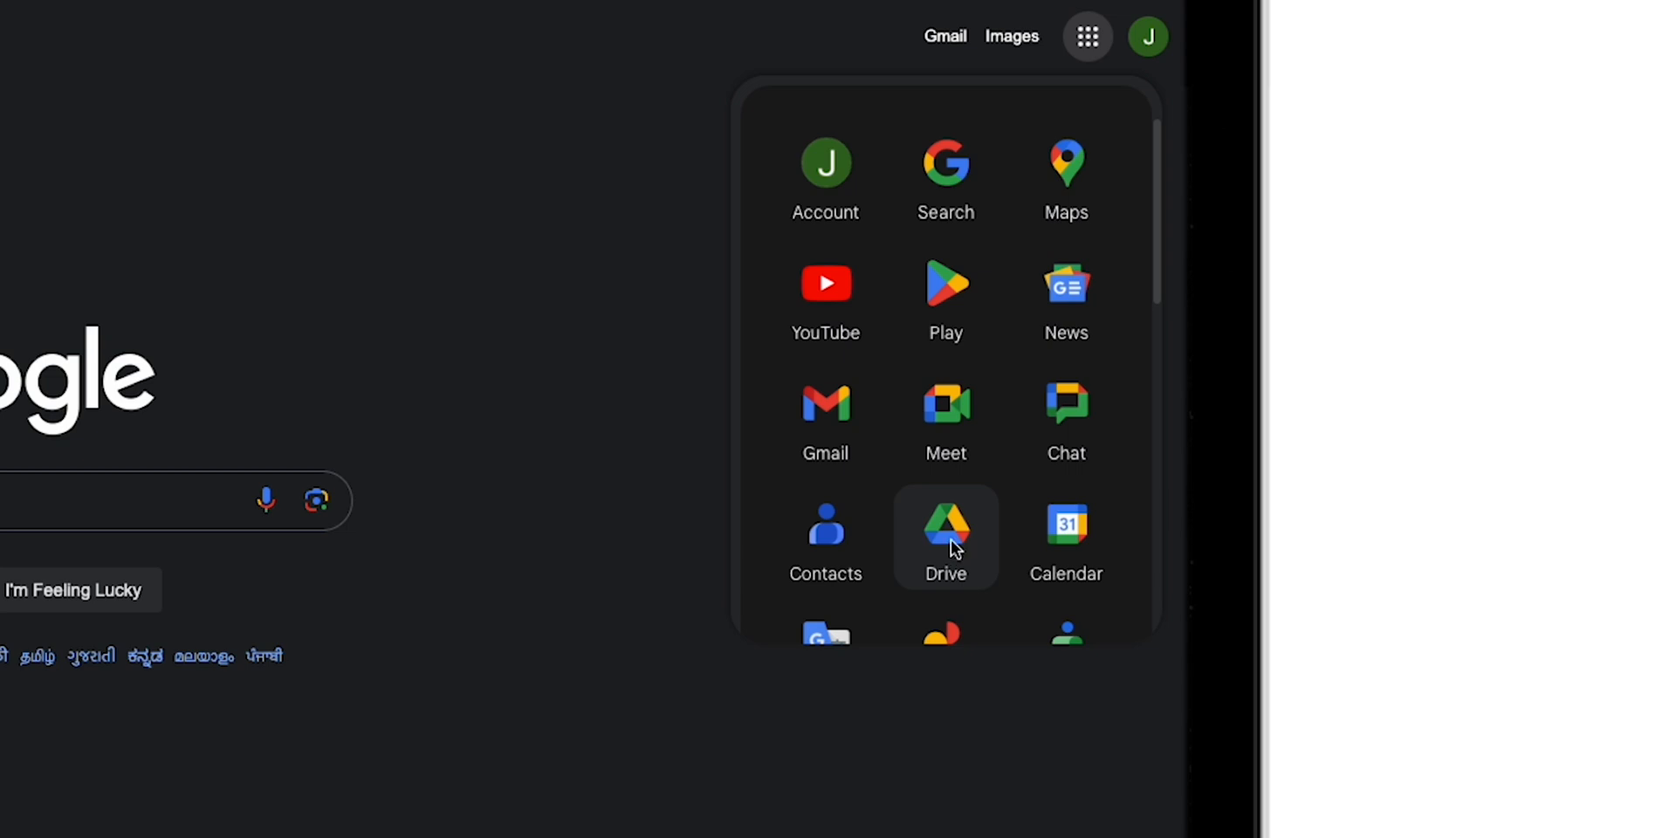
click(946, 529)
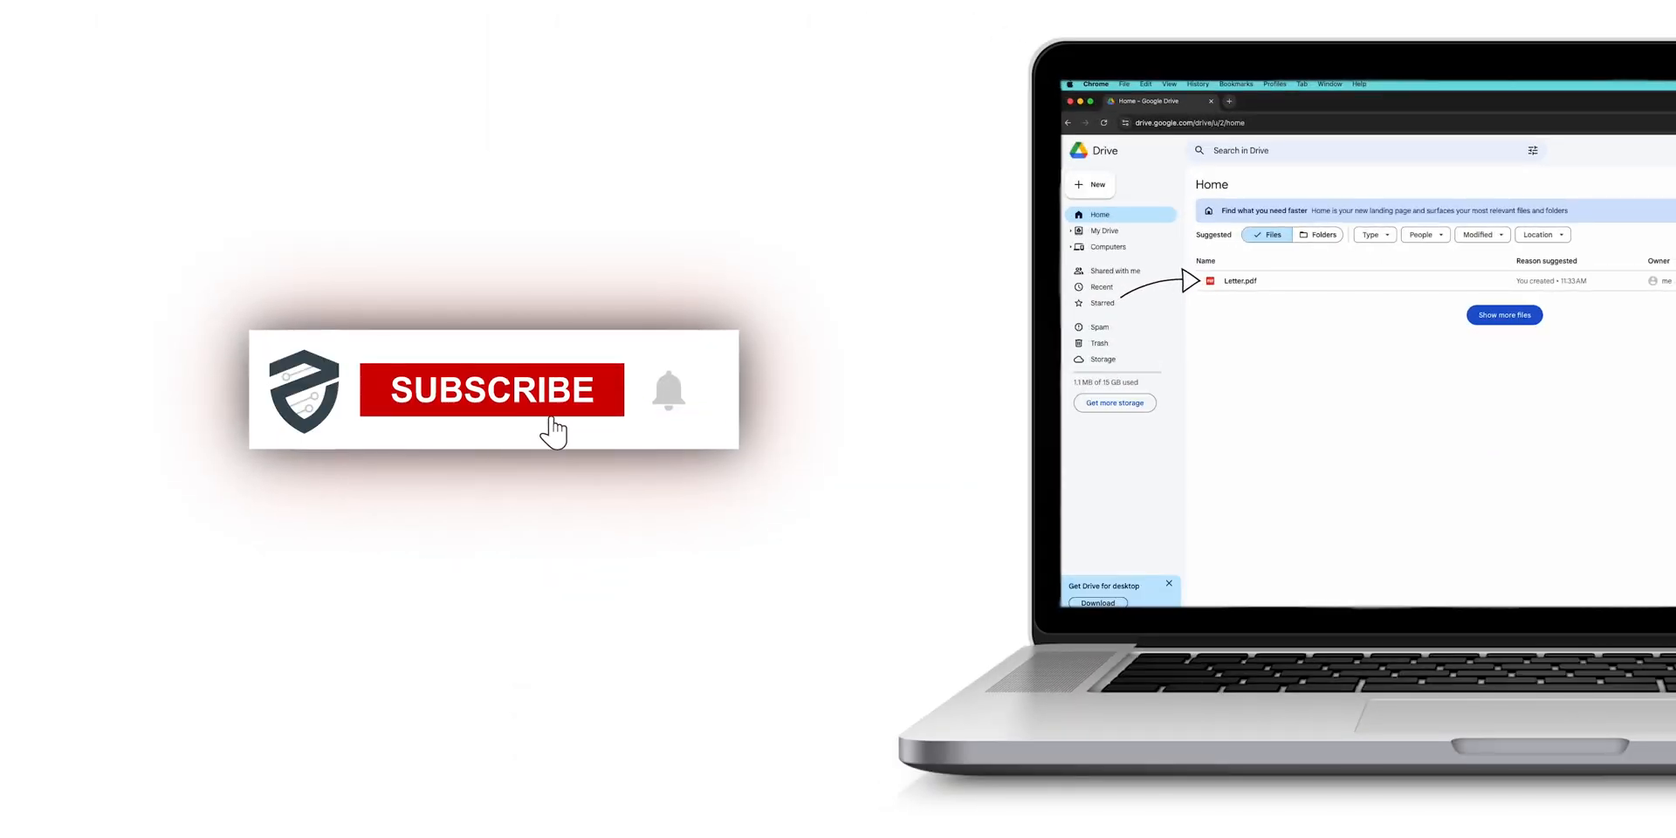
click(491, 390)
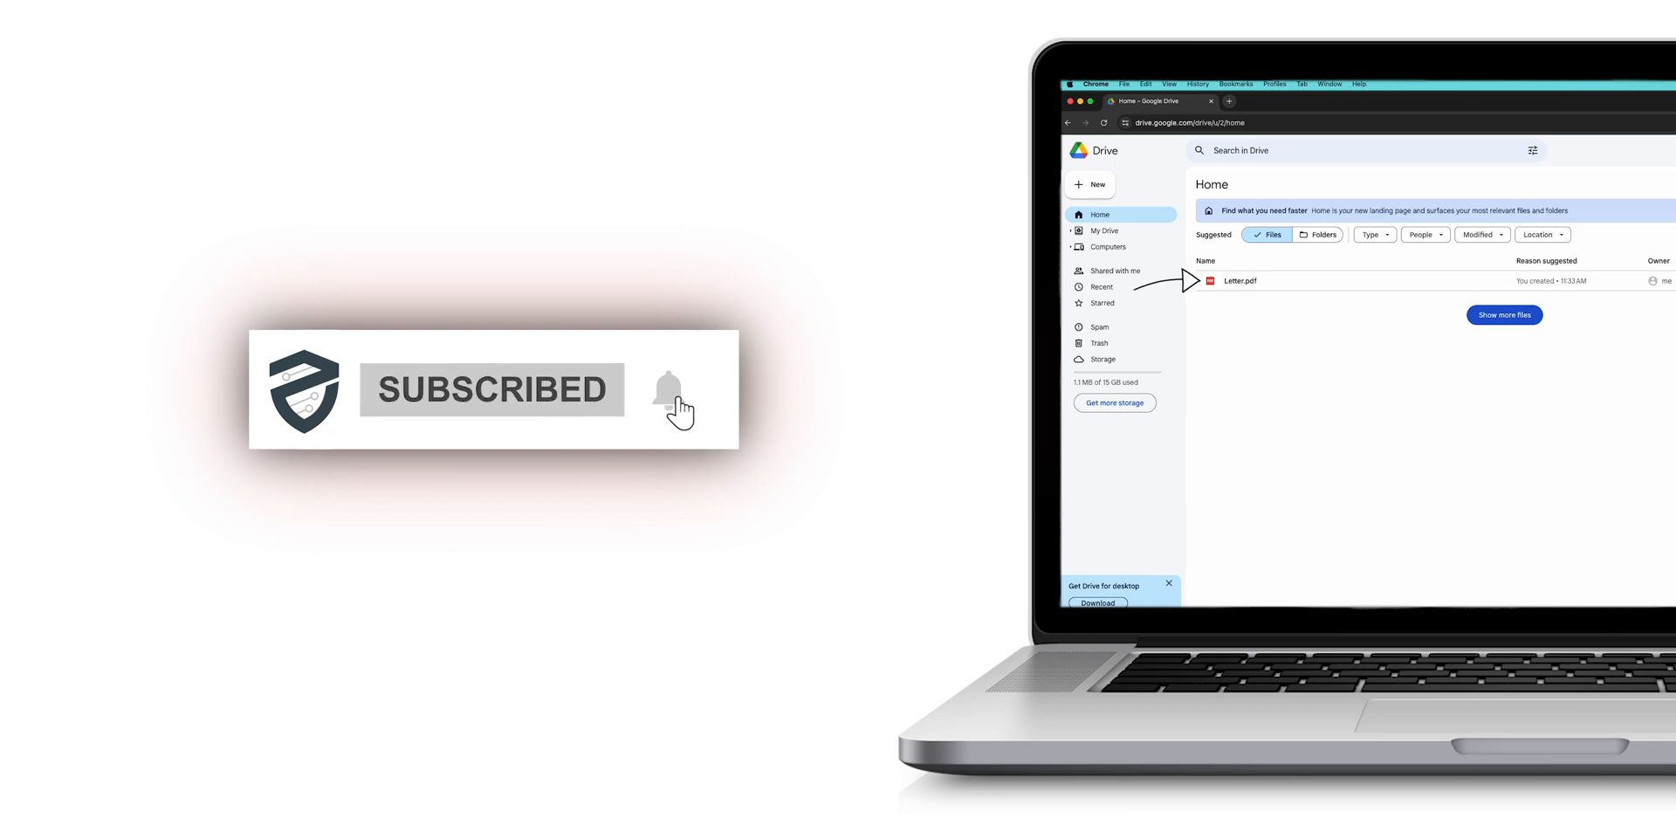